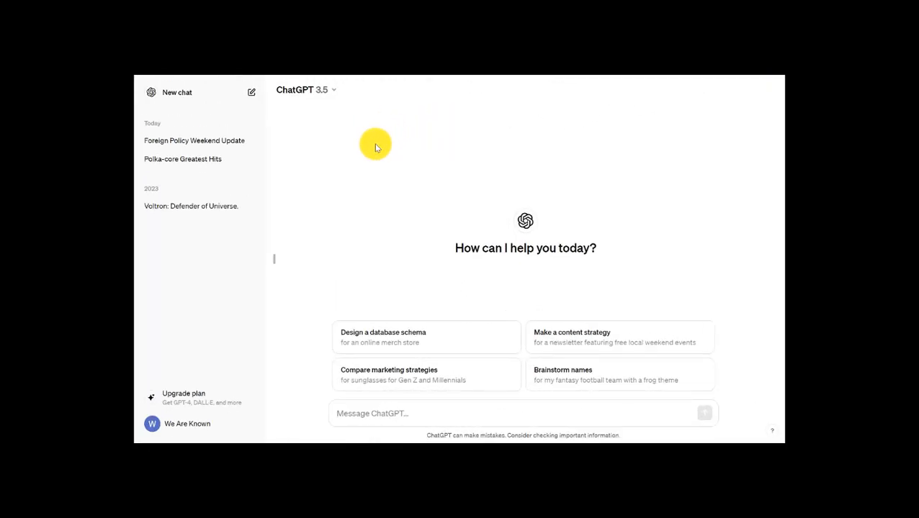
mouse_move(392, 154)
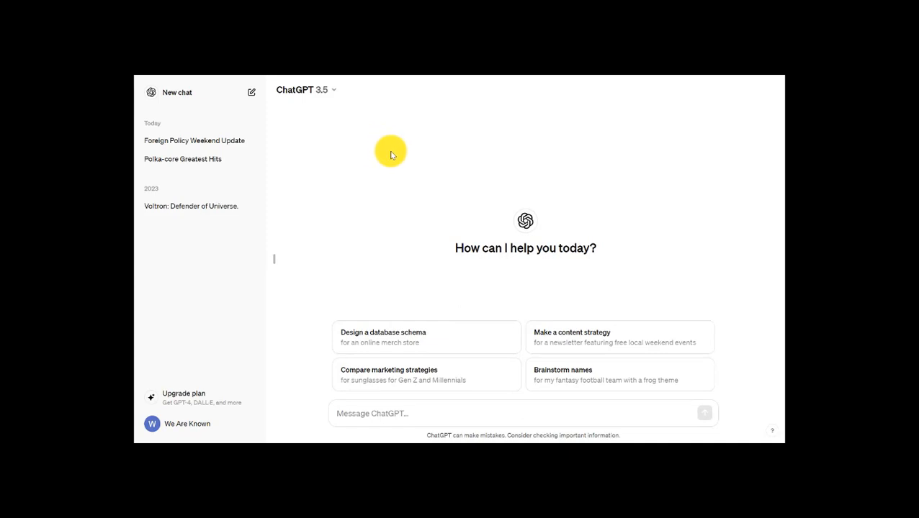
mouse_move(368, 187)
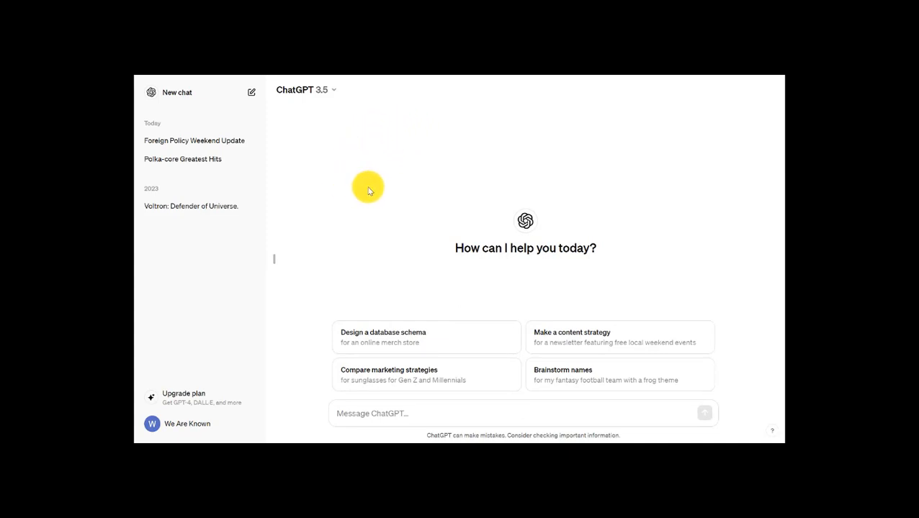
mouse_move(330, 135)
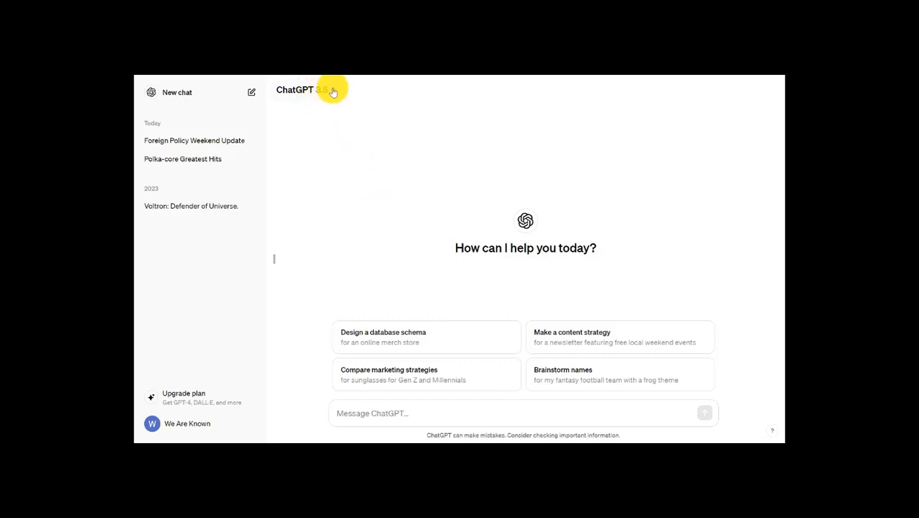
- Check the available models and make the new chat run on GPT-4 instead of GPT-3.5
left_click(309, 90)
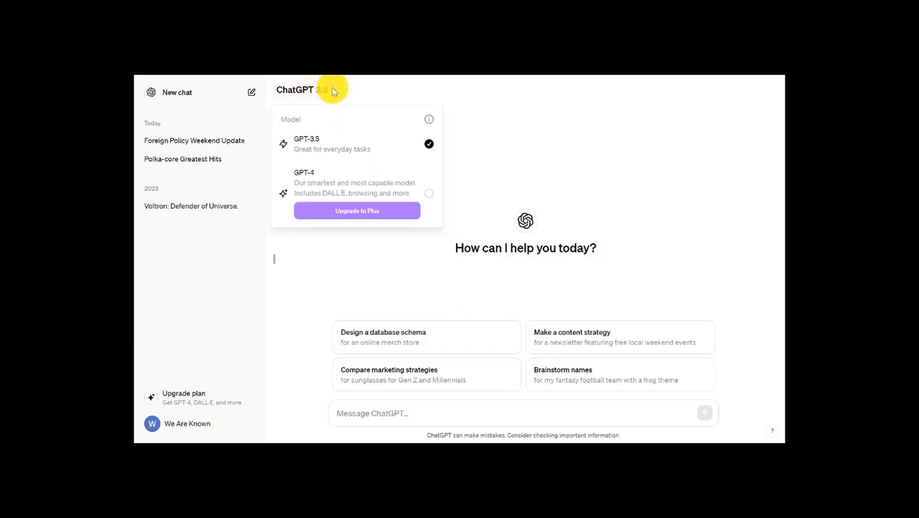
left_click(296, 90)
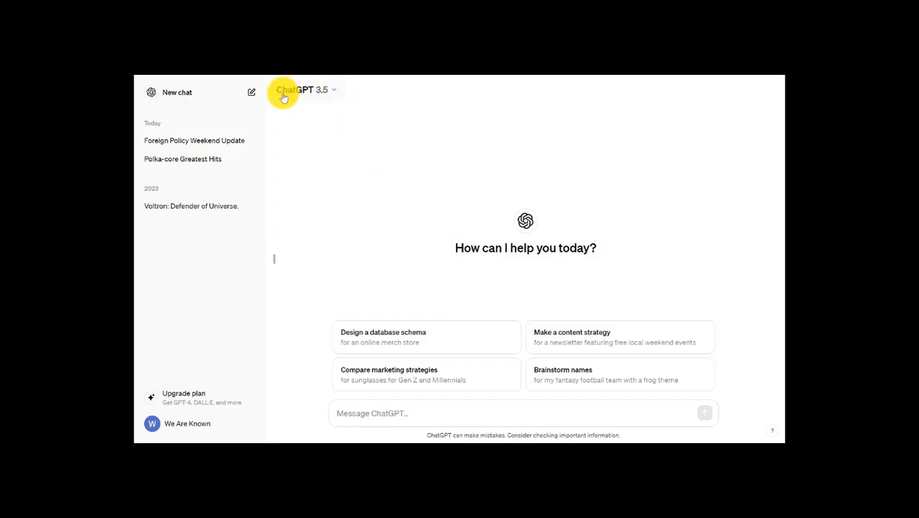
mouse_move(223, 130)
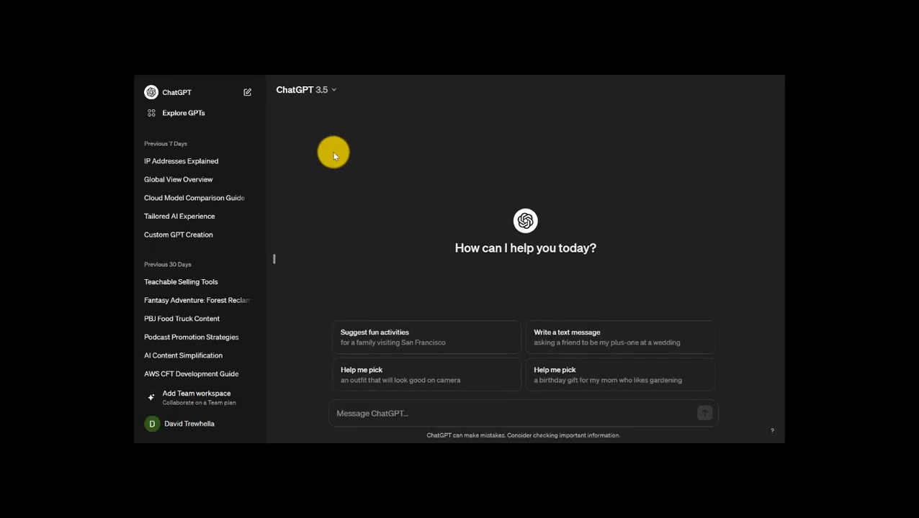
mouse_move(323, 123)
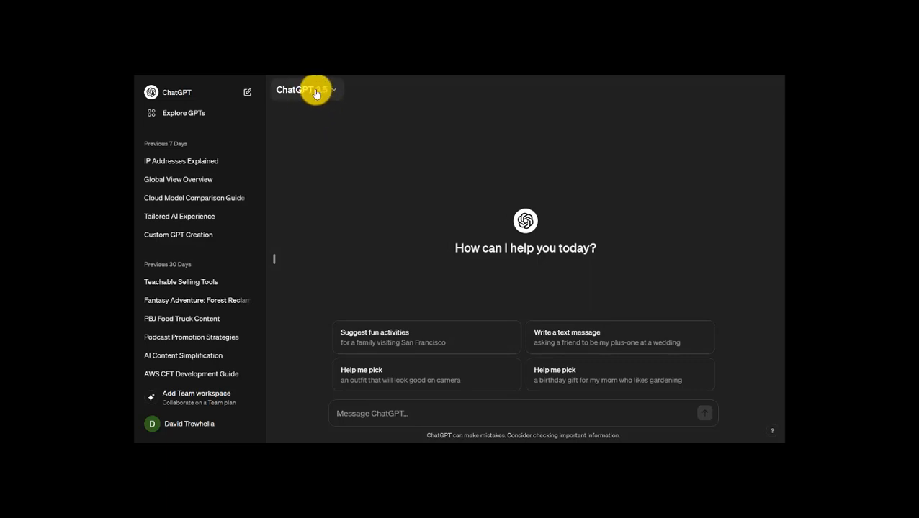
left_click(302, 90)
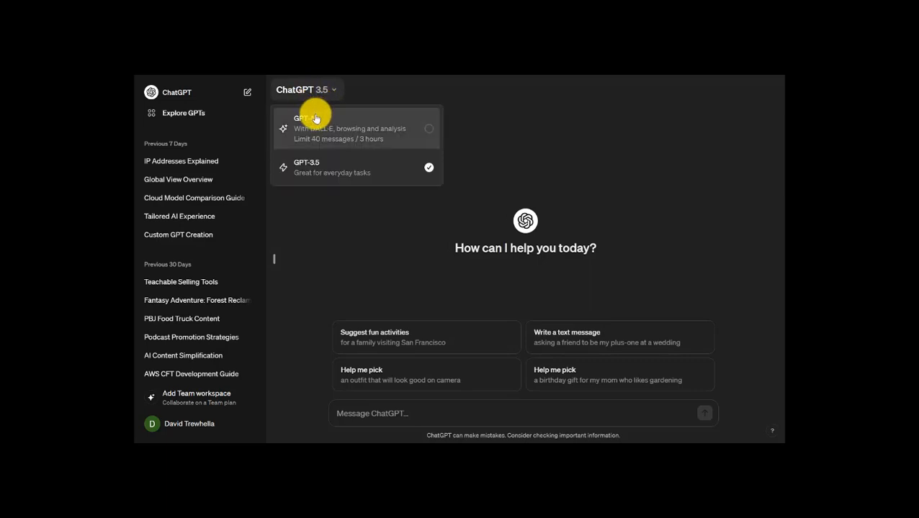
left_click(310, 129)
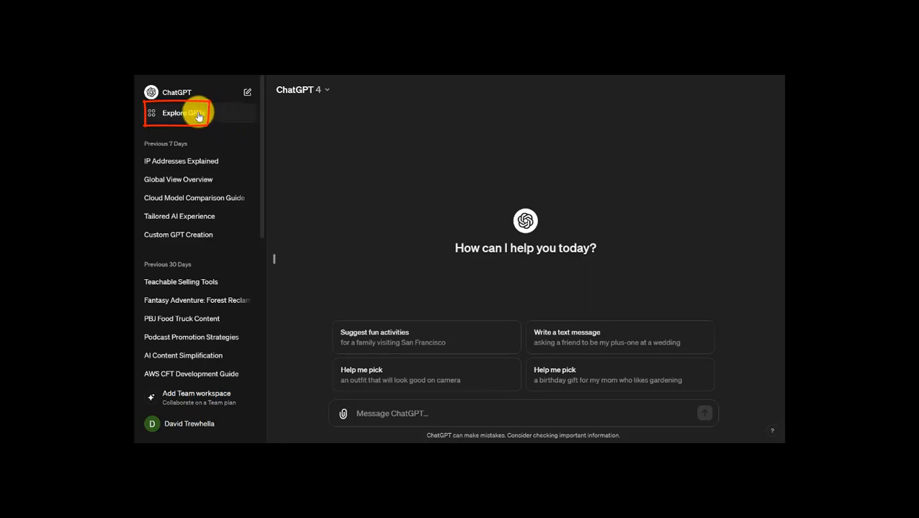
- Browse the GPT store's featured and trending GPTs, then the DALL·E and Writing collections
left_click(175, 112)
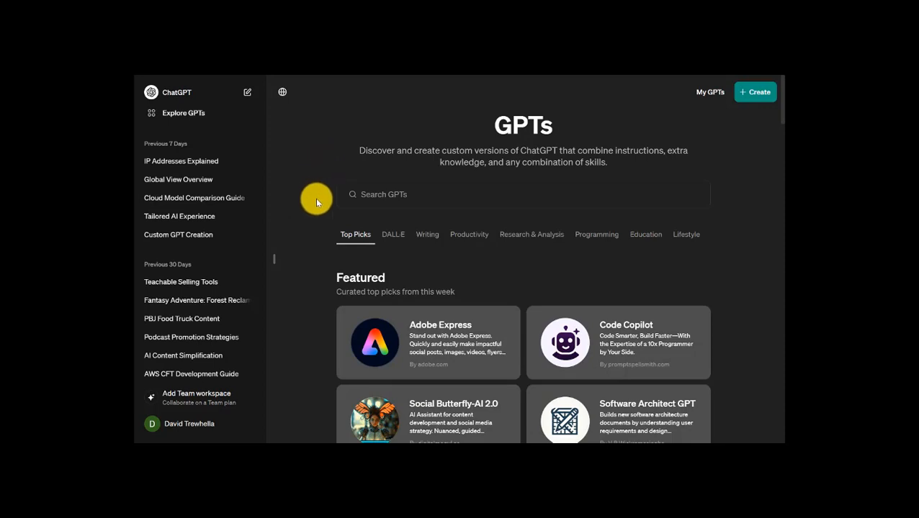
scroll("down", 3)
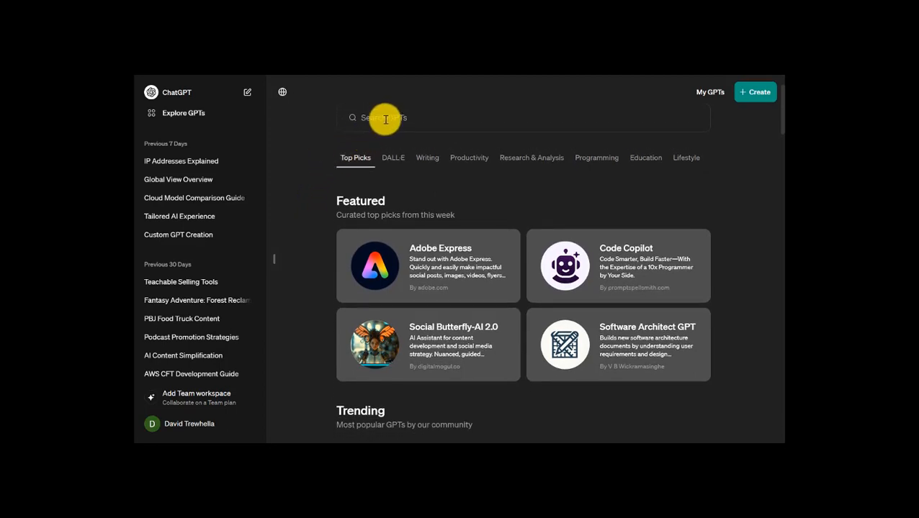
mouse_move(392, 156)
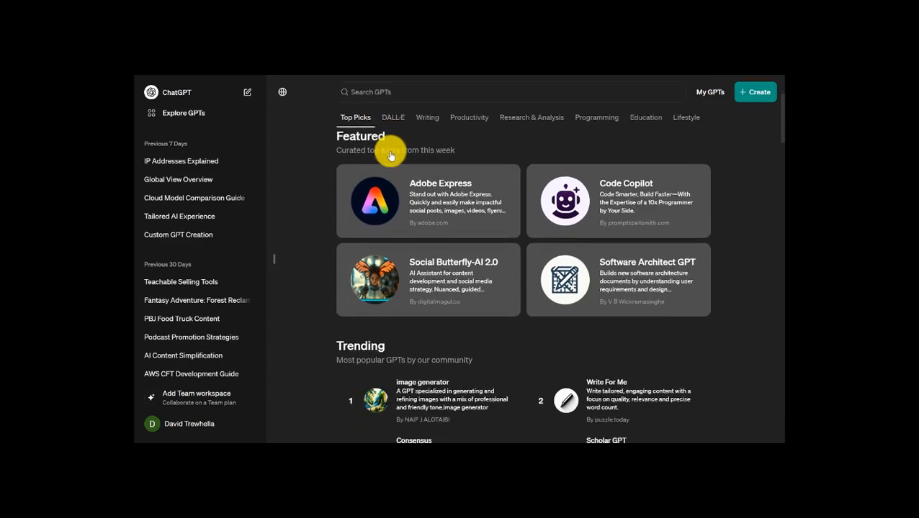
left_click(393, 118)
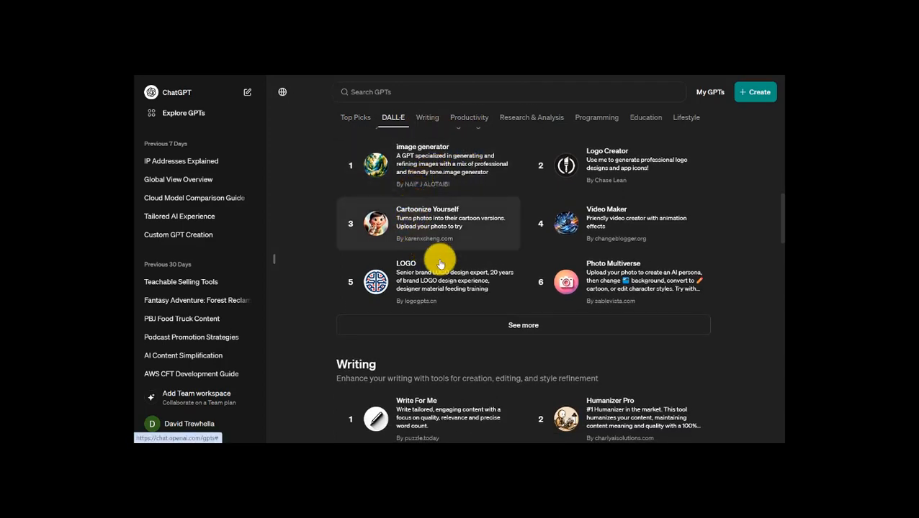
mouse_move(531, 261)
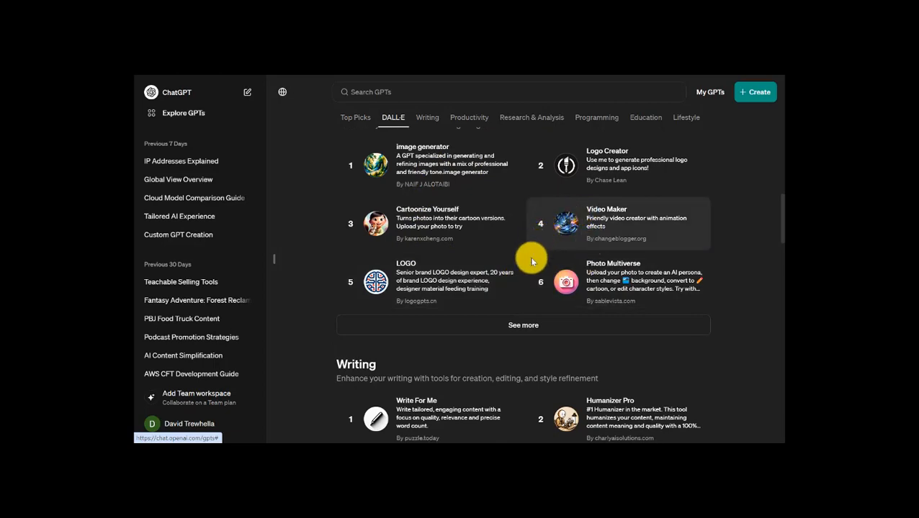
scroll("down", 3)
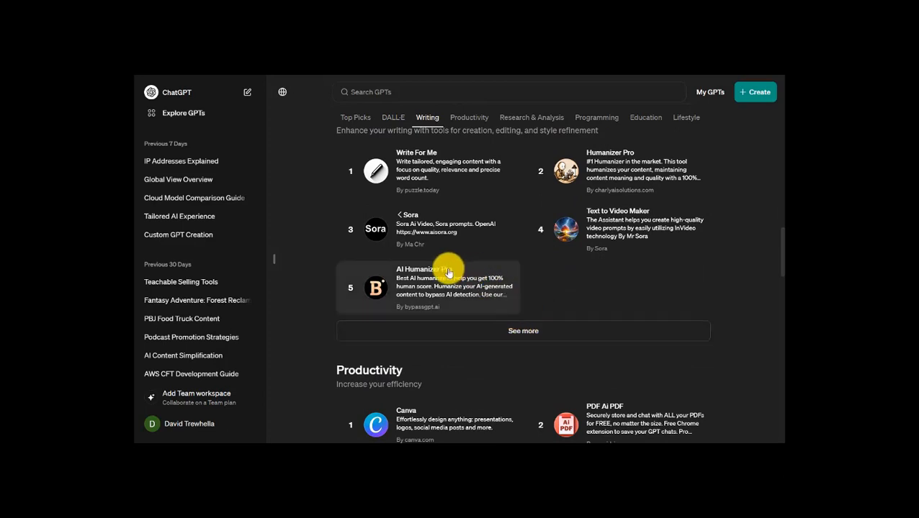
mouse_move(429, 288)
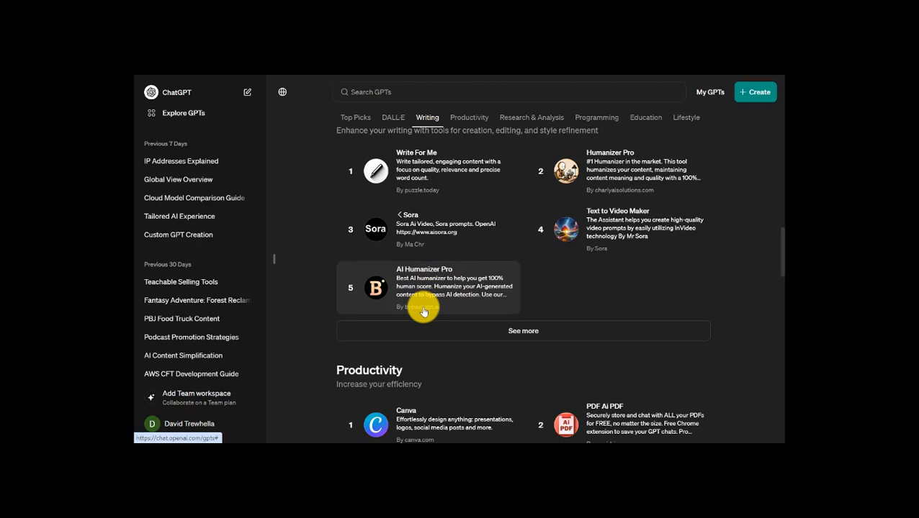
mouse_move(492, 259)
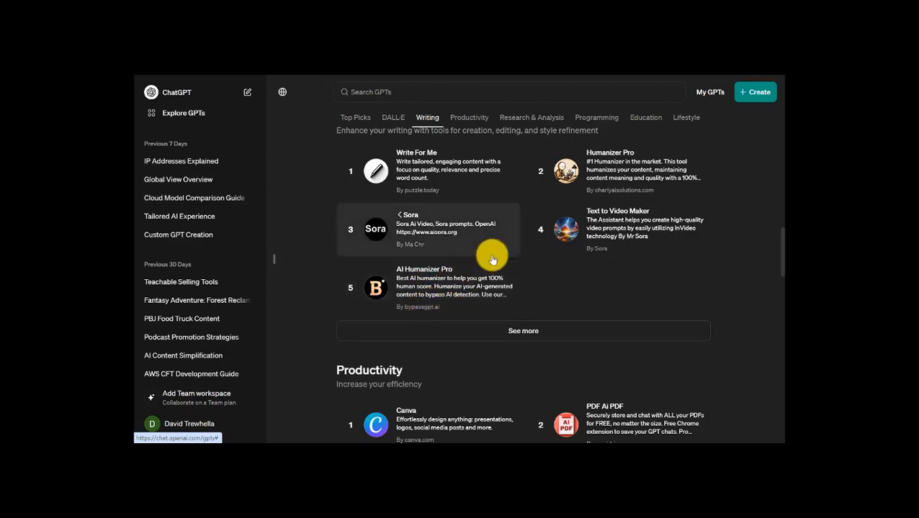
mouse_move(604, 182)
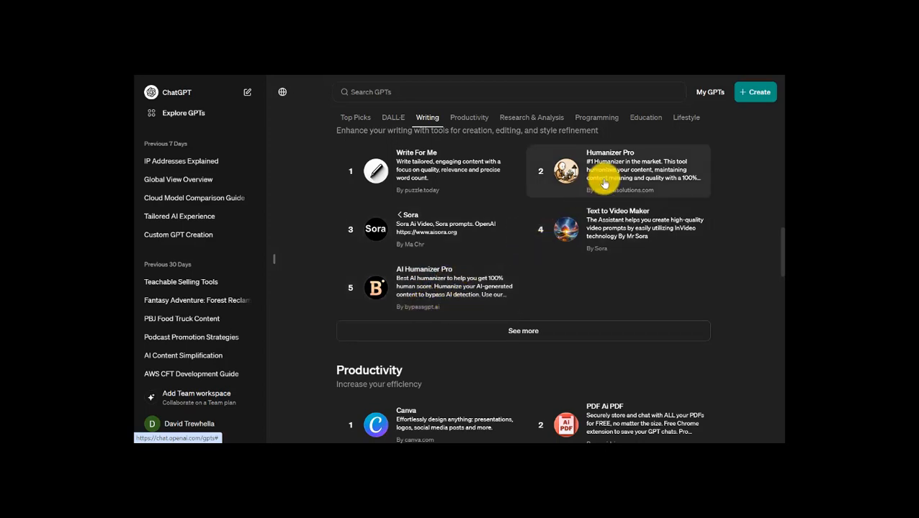
mouse_move(668, 141)
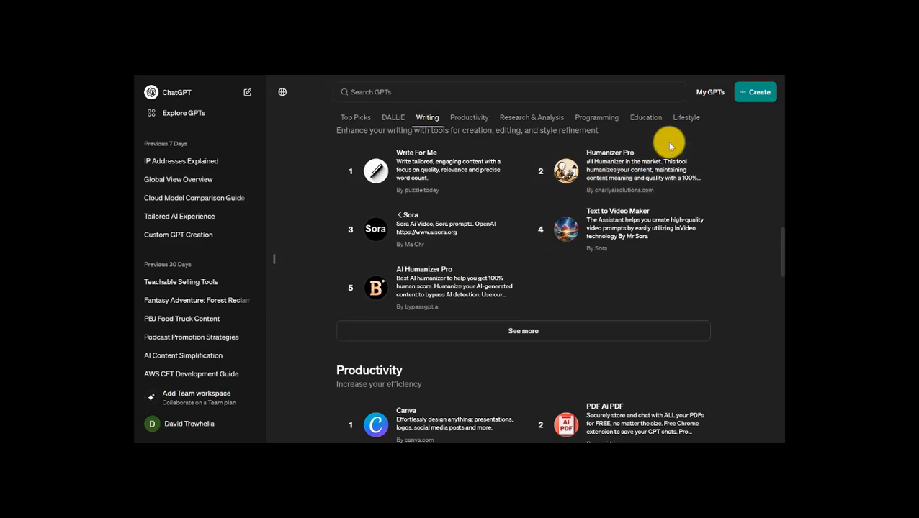
mouse_move(694, 118)
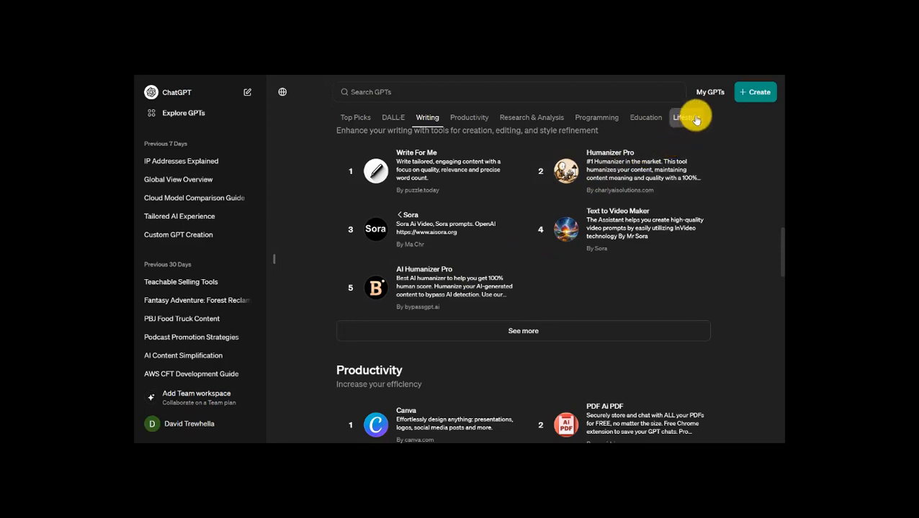
- Go to the Lifestyle GPTs and launch the GymStreak Workout Creator GPT
left_click(684, 118)
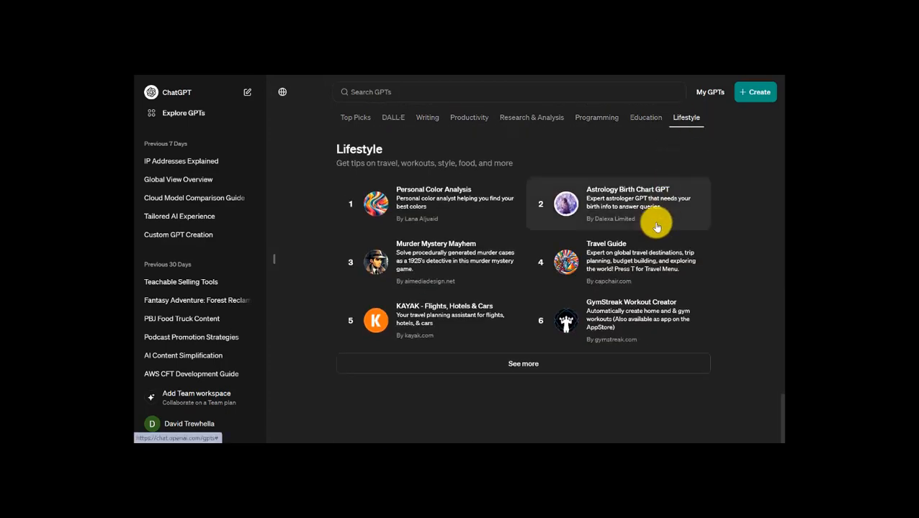
mouse_move(633, 311)
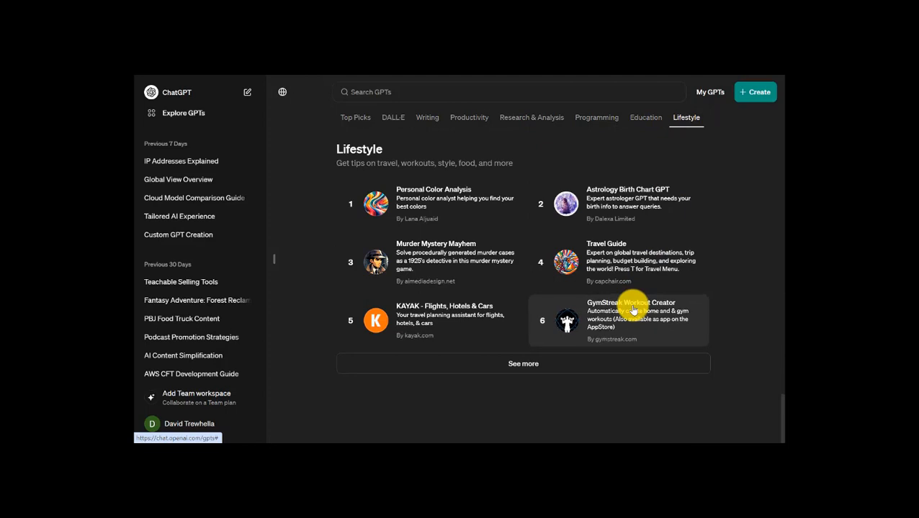
left_click(633, 311)
type("Please help me develop a weekly workout routine for my lower abs.")
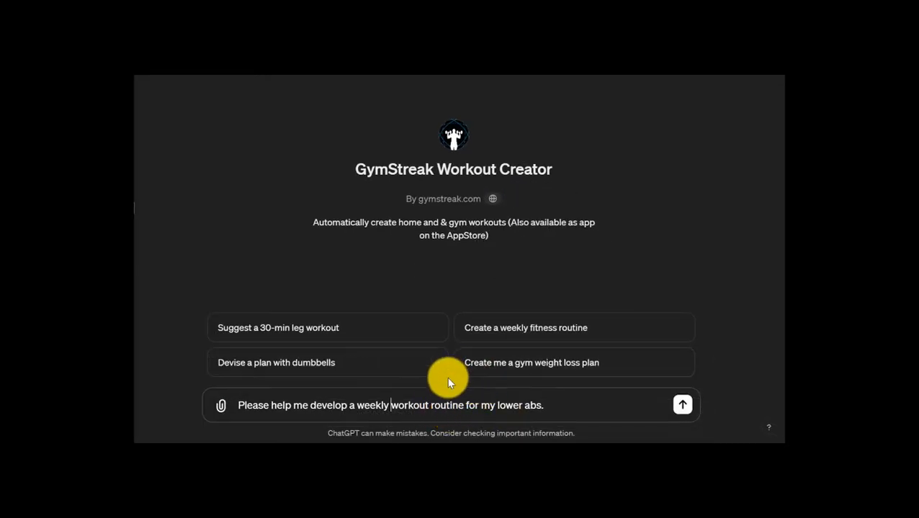
mouse_move(443, 392)
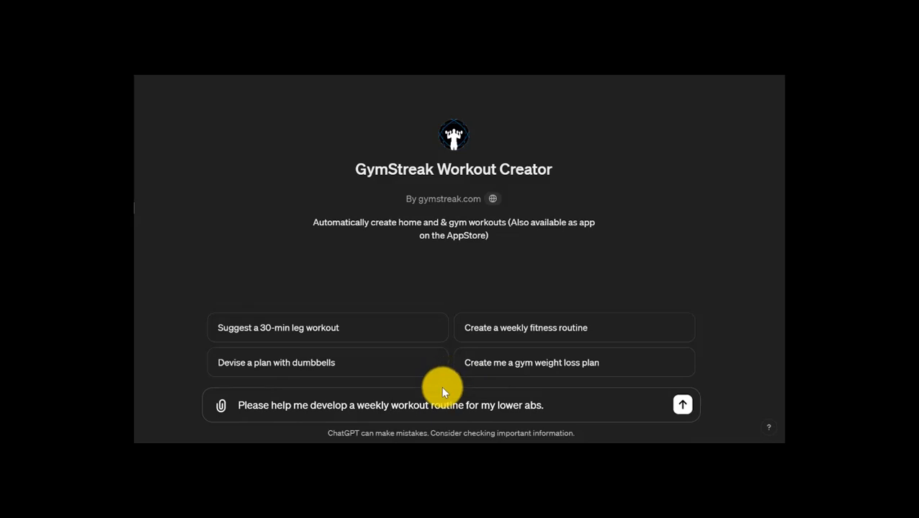
mouse_move(478, 233)
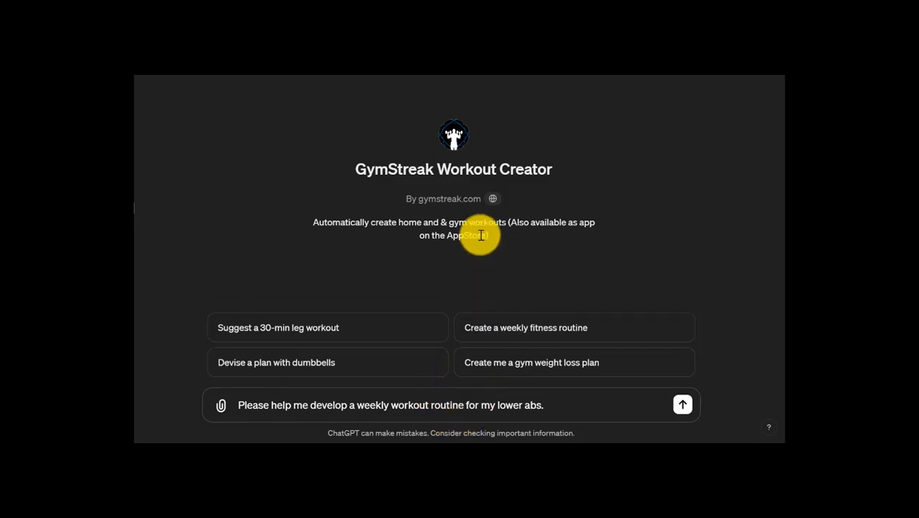
mouse_move(415, 209)
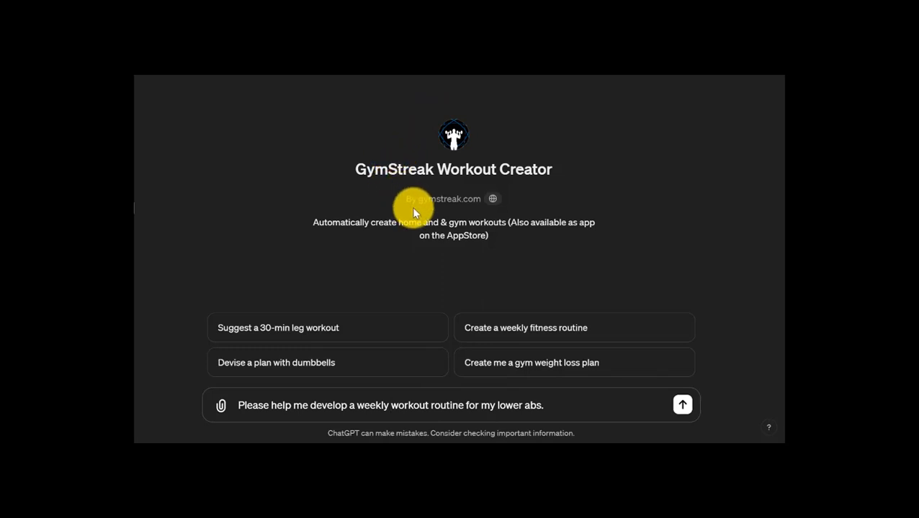
mouse_move(423, 134)
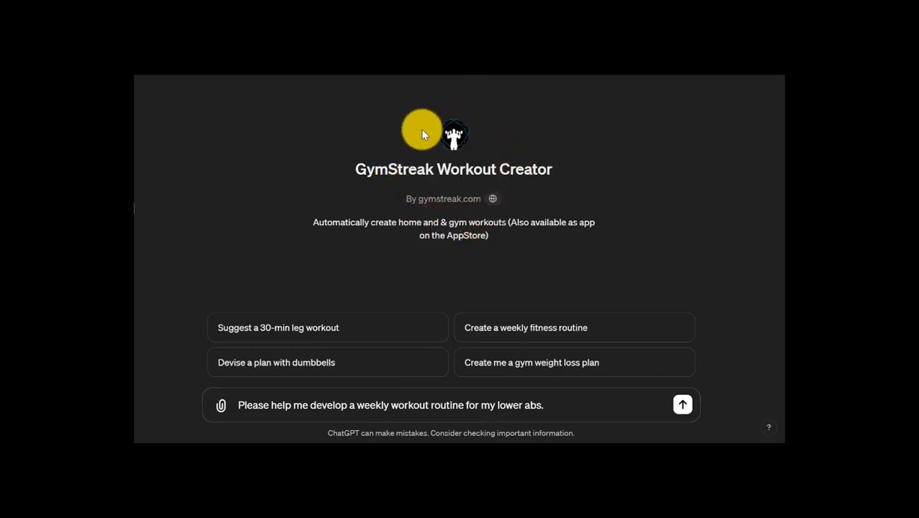
mouse_move(468, 190)
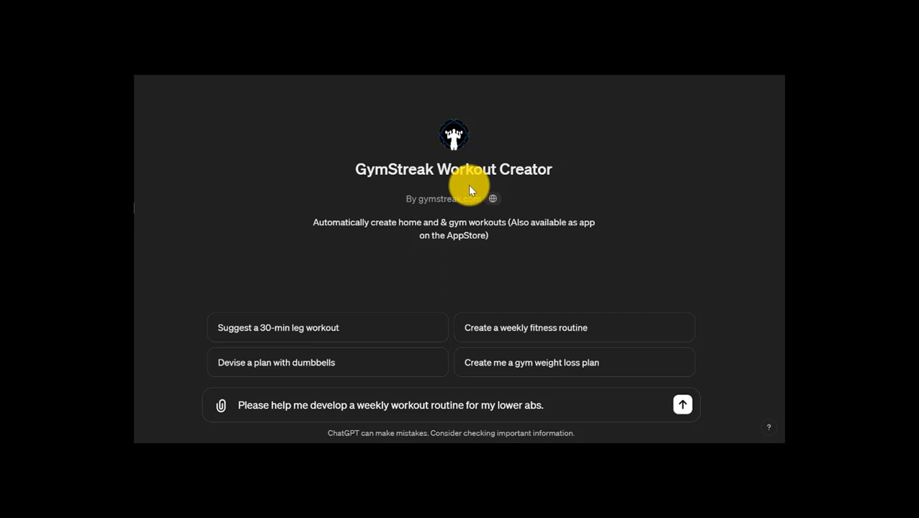
mouse_move(468, 193)
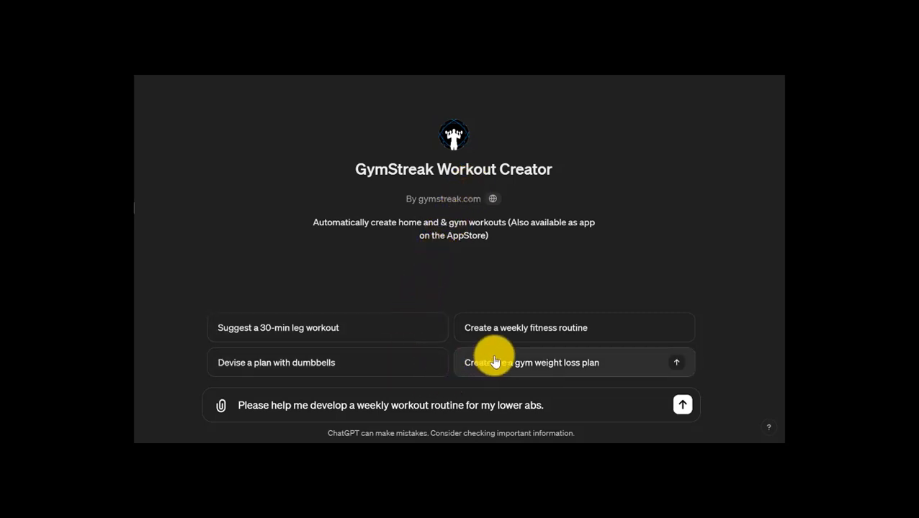
mouse_move(533, 329)
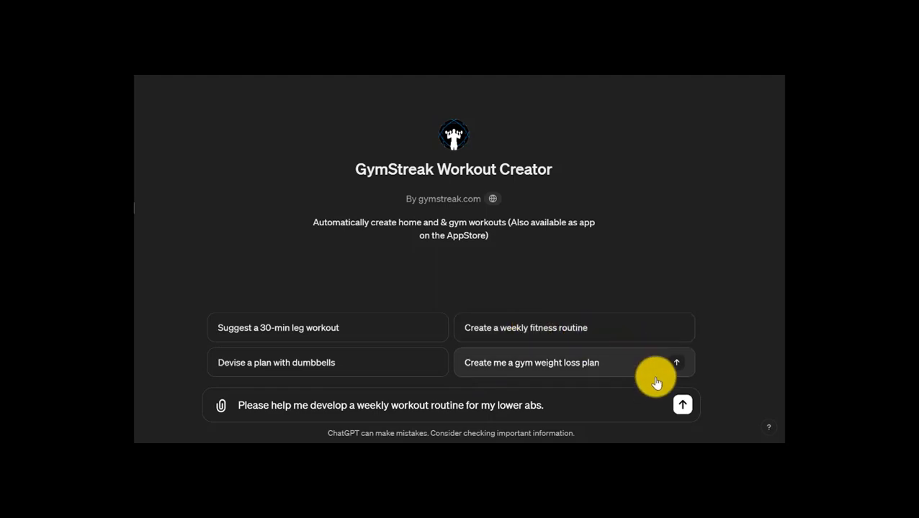
left_click(682, 404)
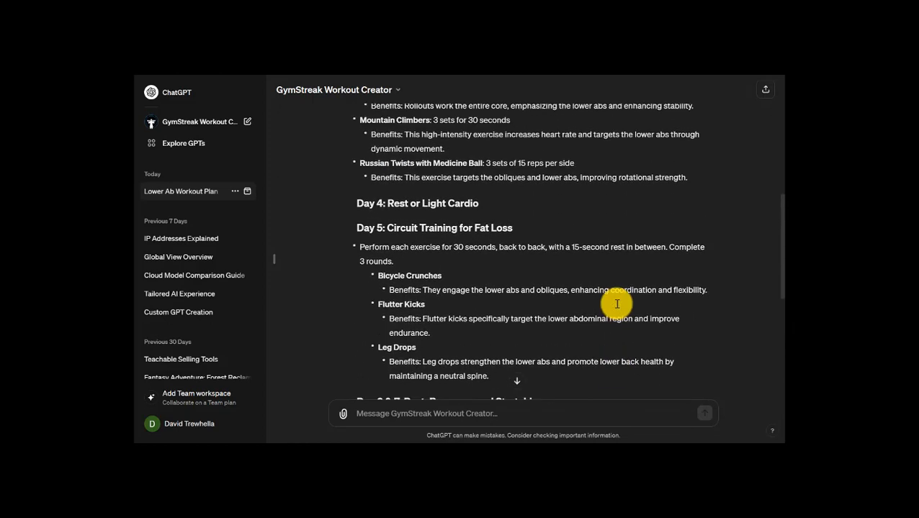
scroll("up", 3)
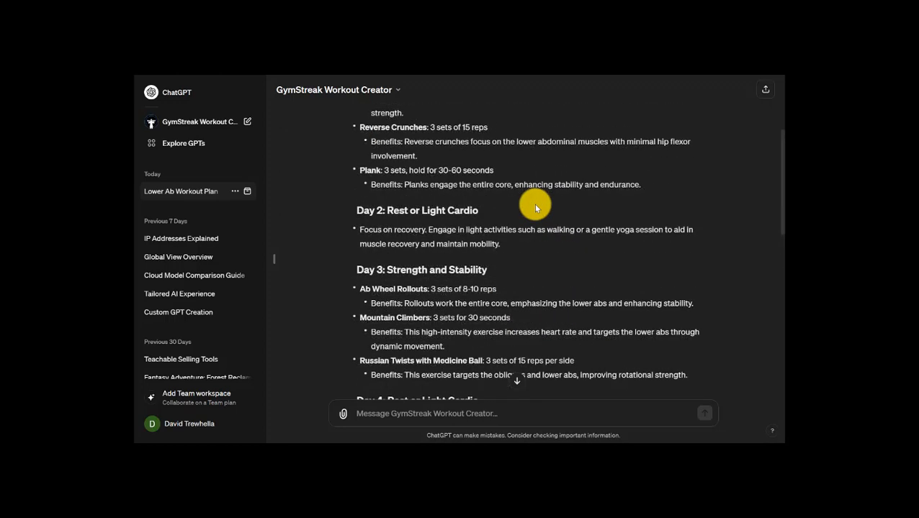
scroll("up", 3)
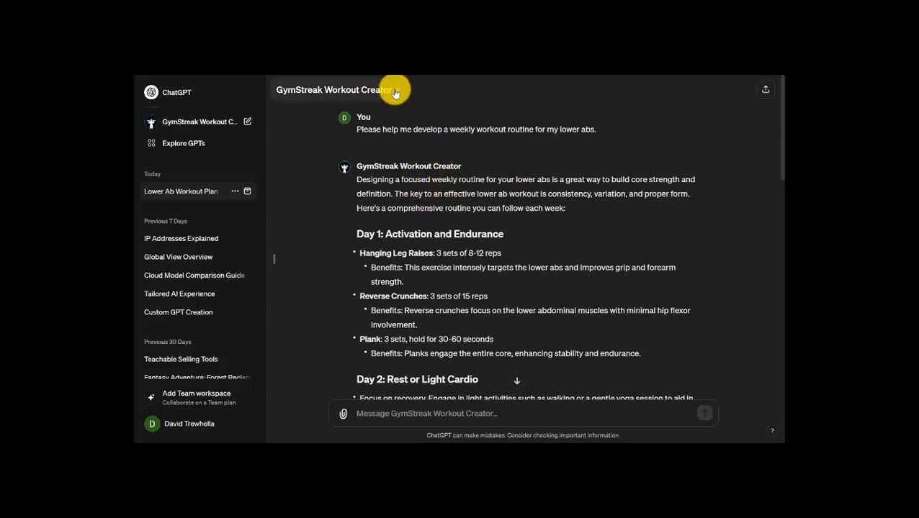
left_click(396, 89)
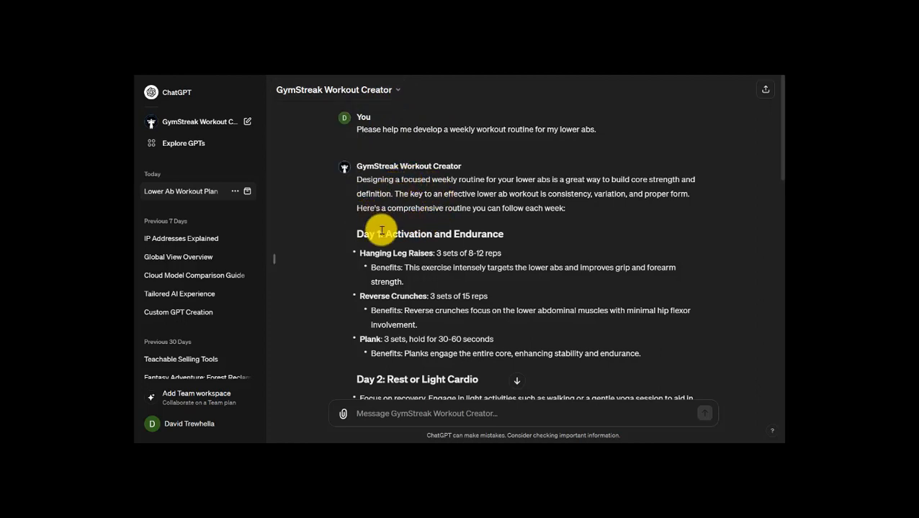
mouse_move(421, 279)
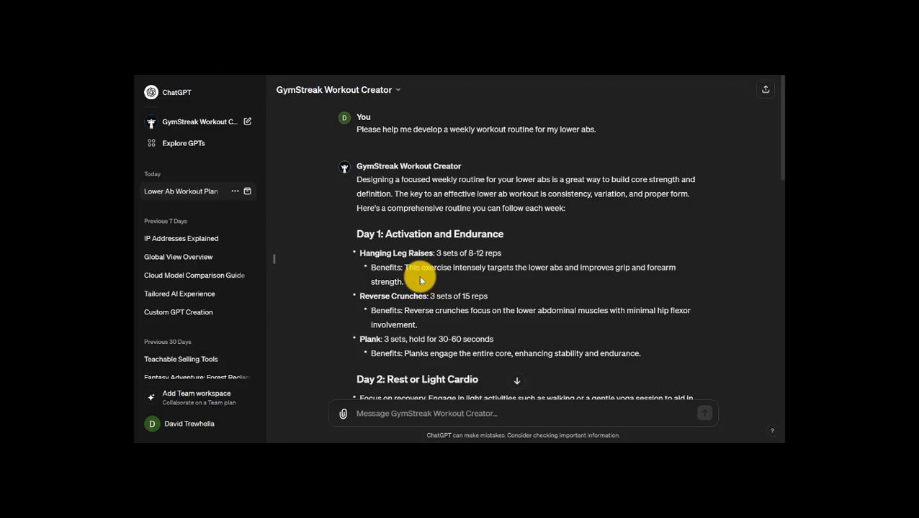
left_click(183, 143)
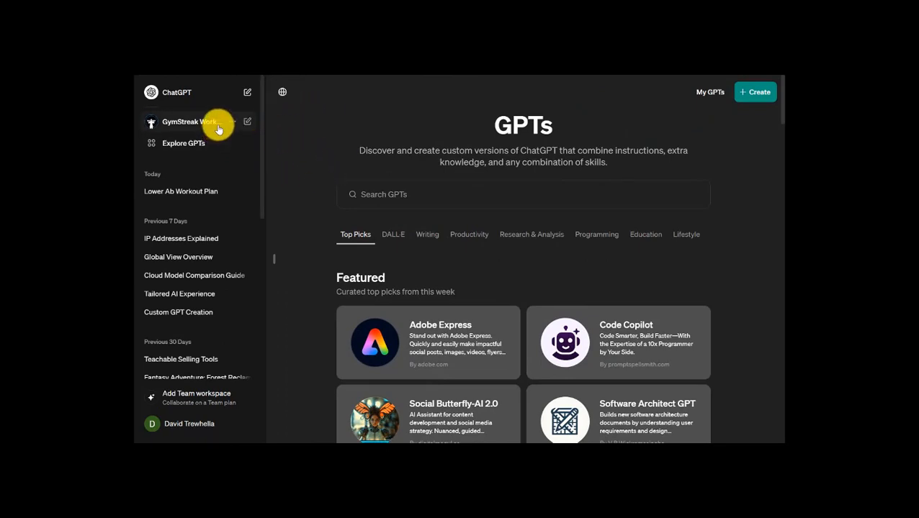
mouse_move(218, 121)
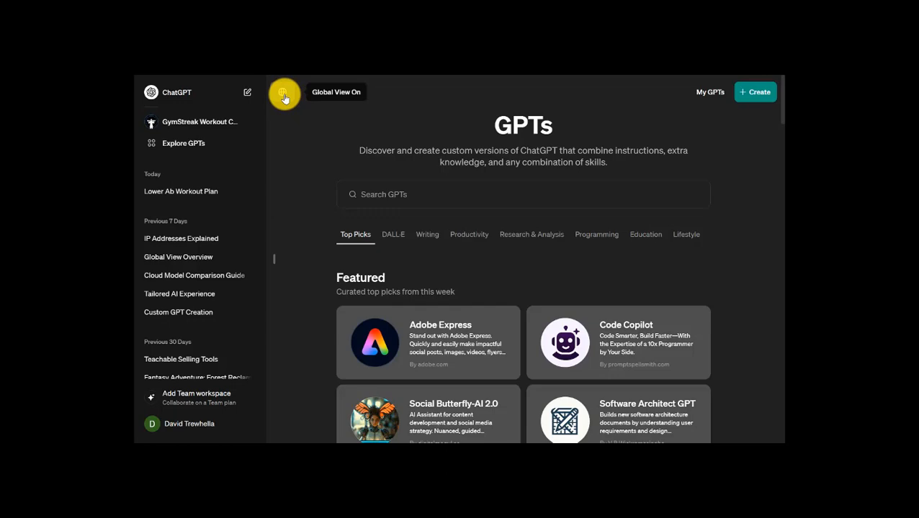
- Start a fresh, empty GPT-4 chat from the store page
left_click(284, 95)
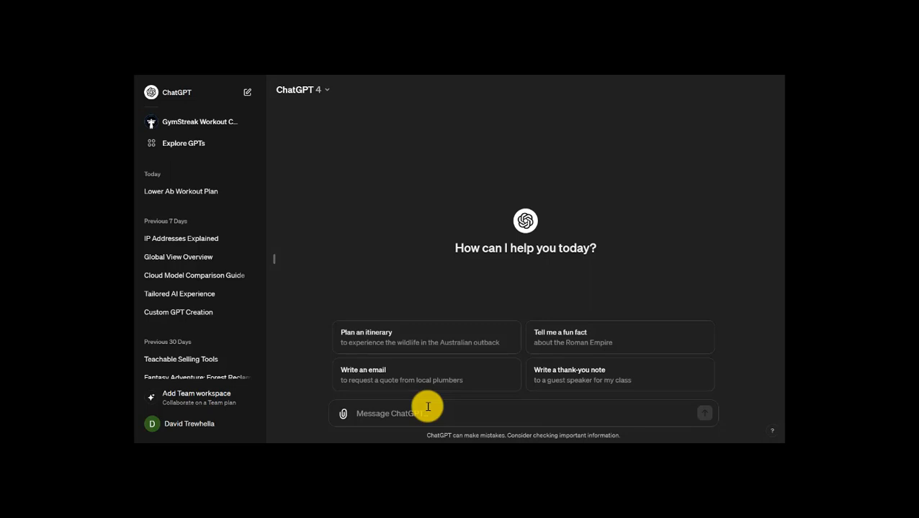
mouse_move(470, 289)
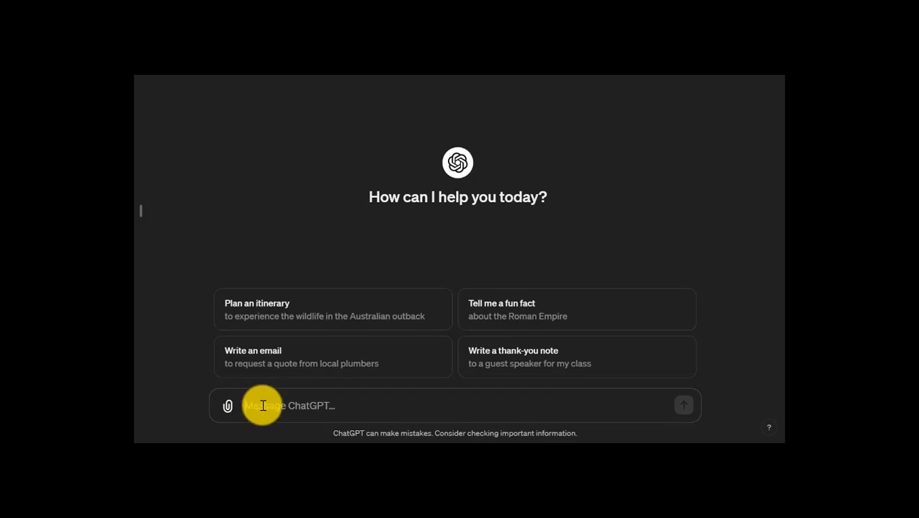
- Mention Sticker Whiz with @ from recent GPTs and begin a message to it
type("@")
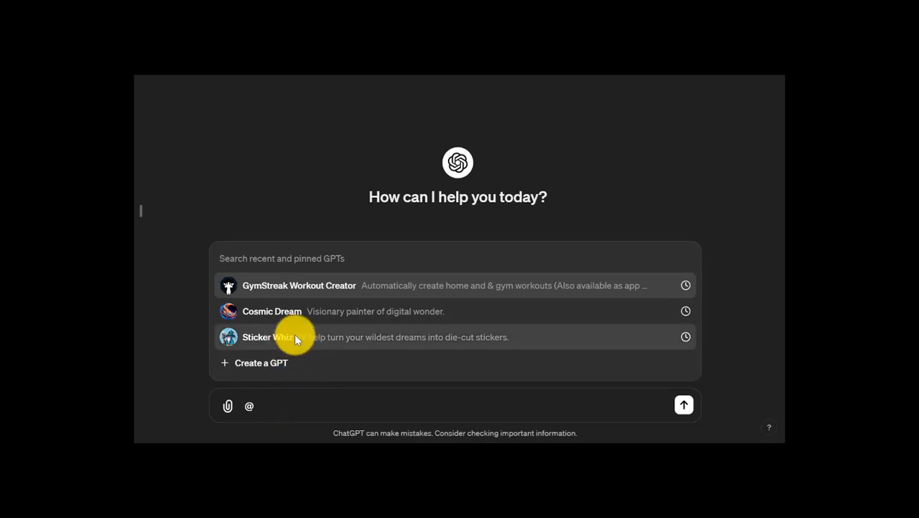
mouse_move(312, 298)
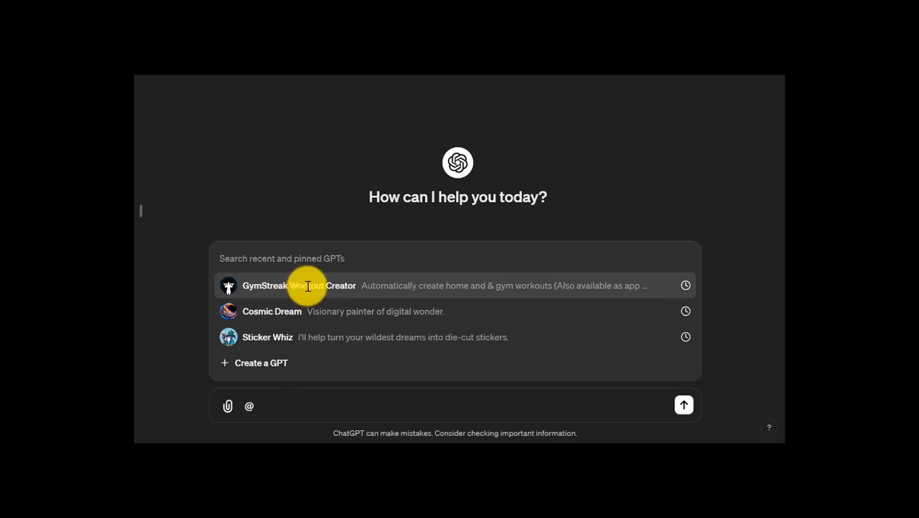
left_click(282, 259)
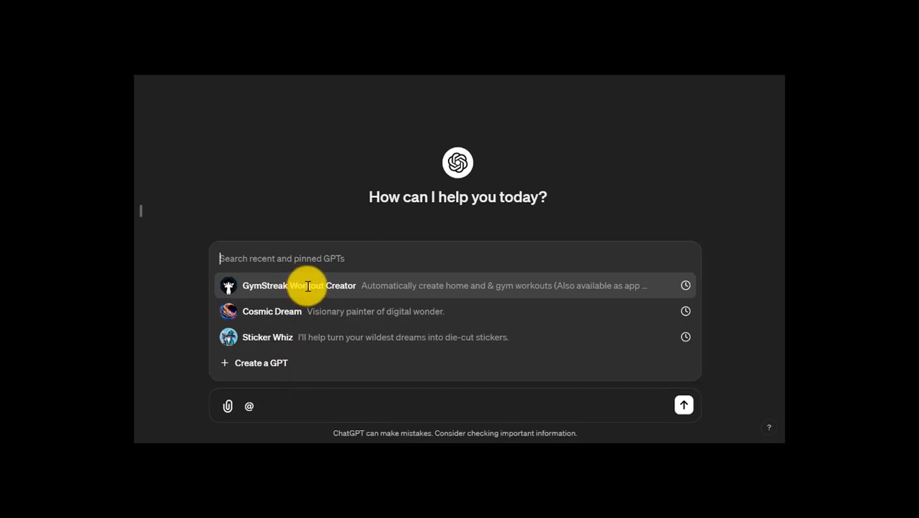
left_click(268, 337)
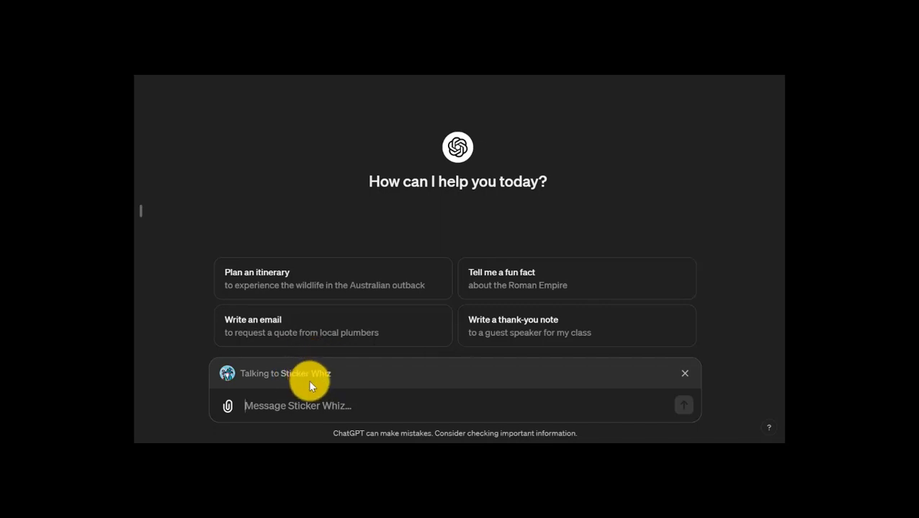
mouse_move(310, 406)
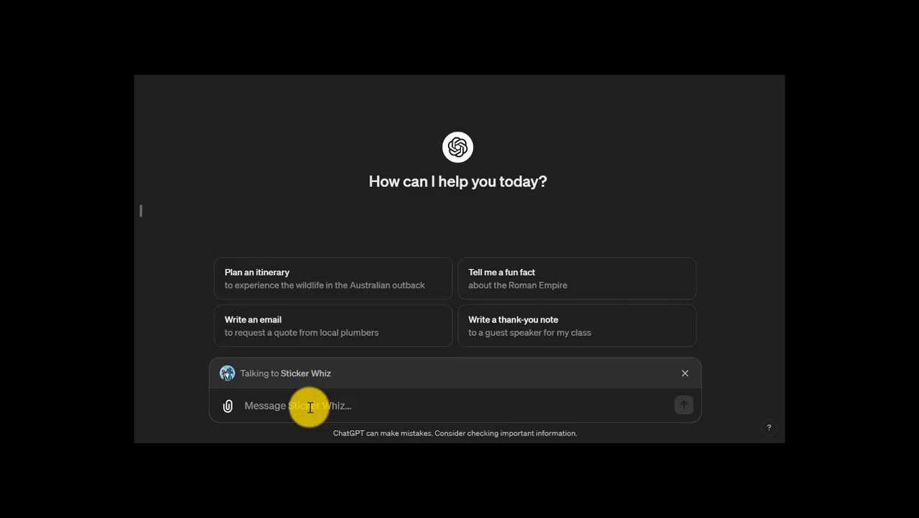
left_click(309, 406)
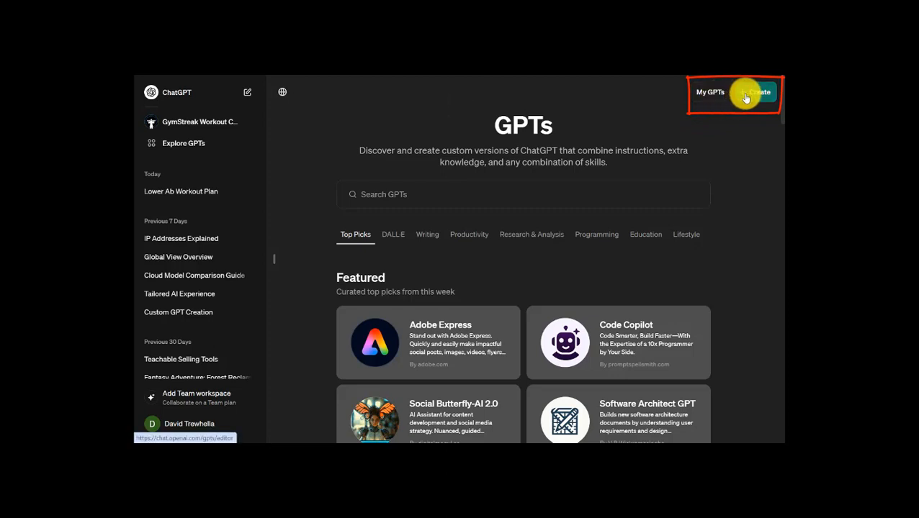
- Start creating a new GPT from the store's Create button
left_click(709, 93)
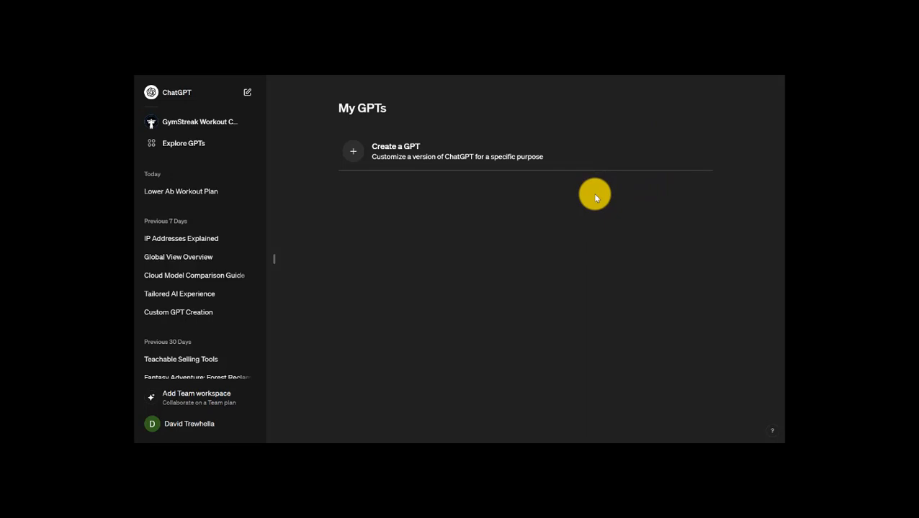
mouse_move(536, 190)
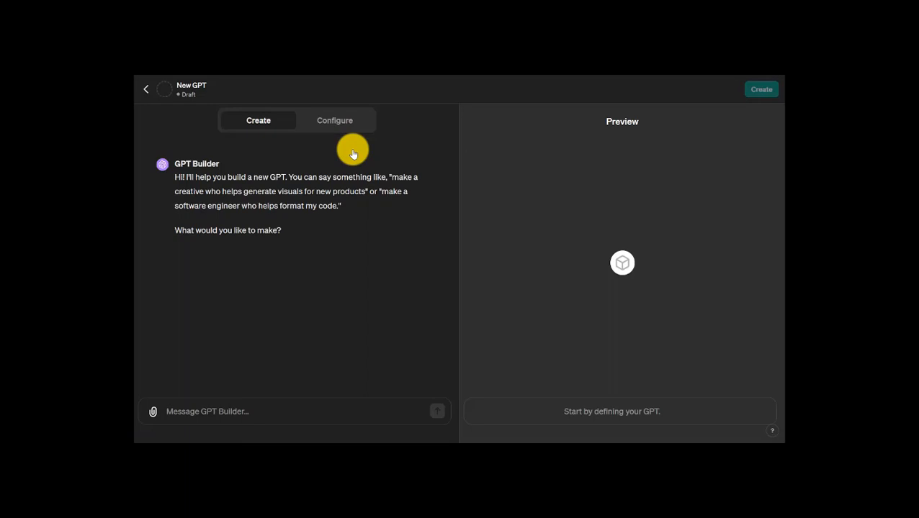
mouse_move(257, 285)
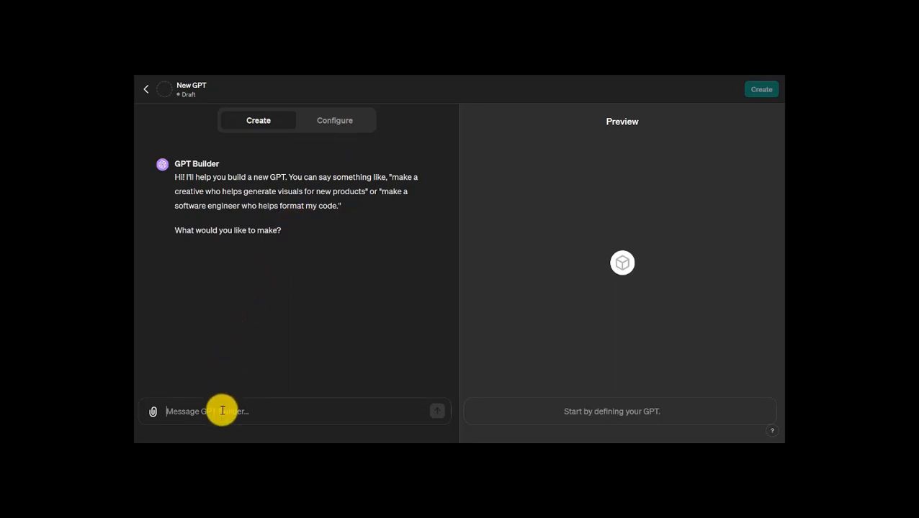
mouse_move(302, 210)
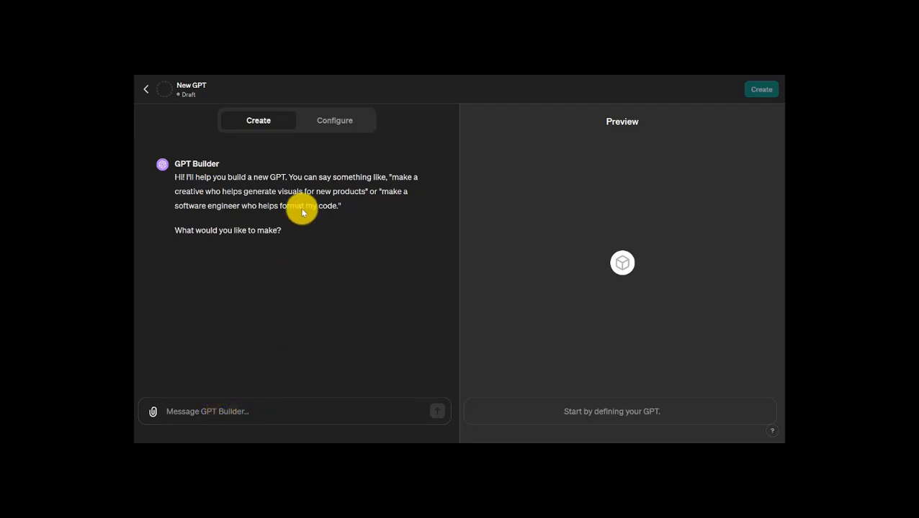
- Review the Configure form's empty name, description and instructions fields for the new GPT
left_click(334, 121)
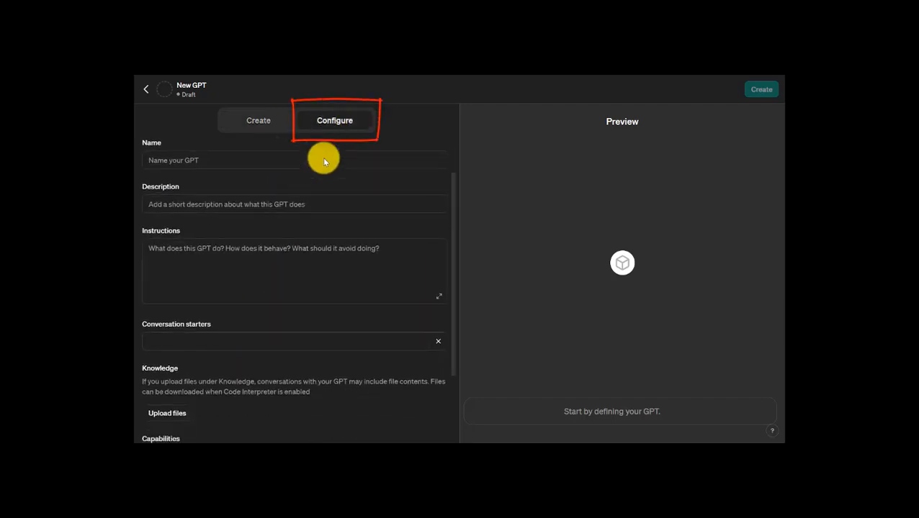
scroll("down", 3)
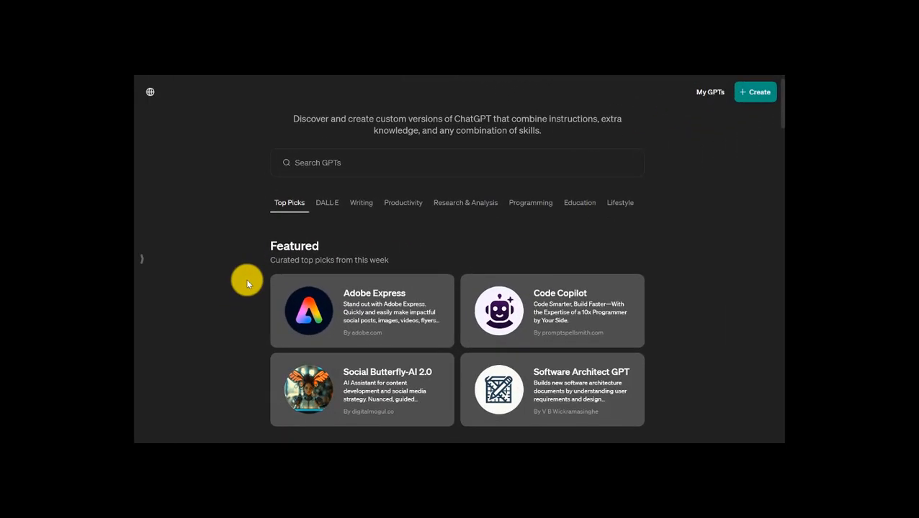
scroll("down", 3)
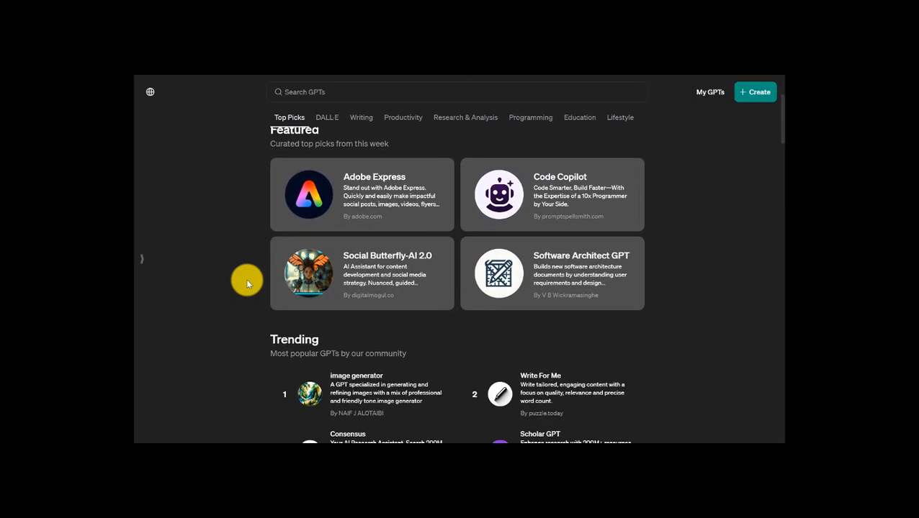
scroll("down", 3)
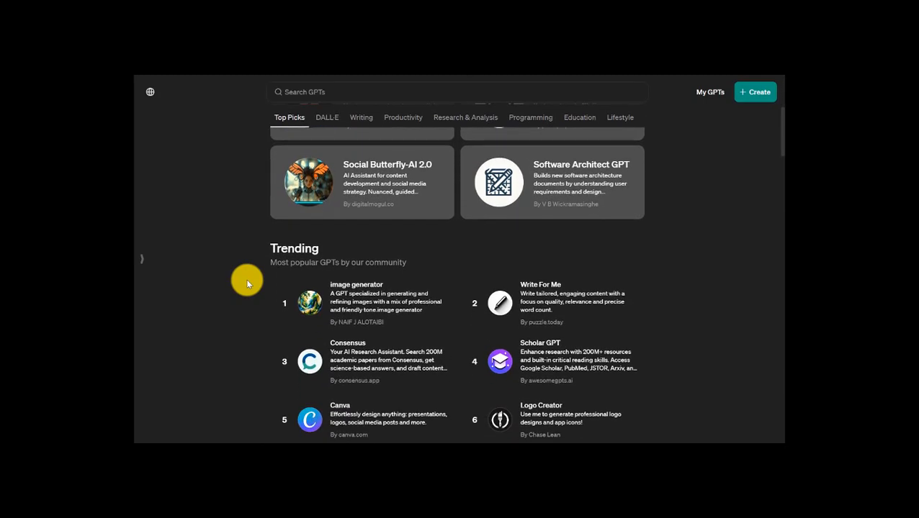
scroll("down", 3)
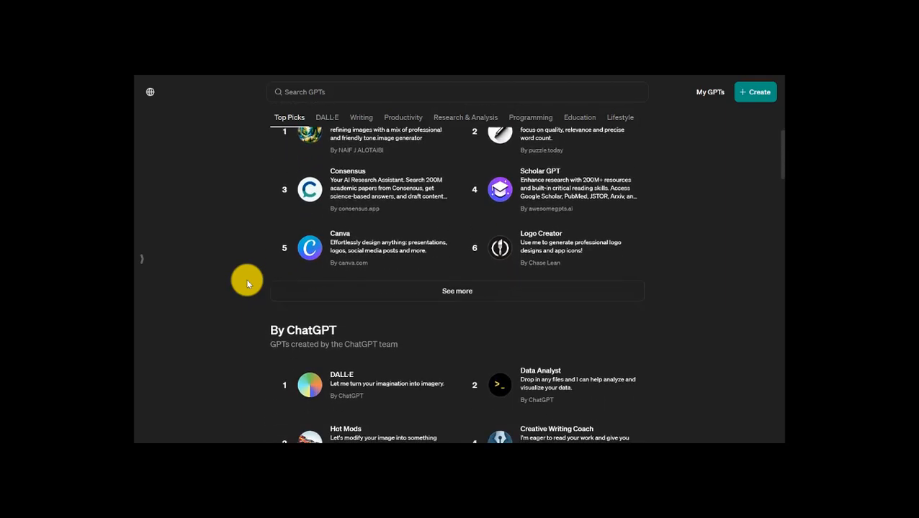
scroll("down", 3)
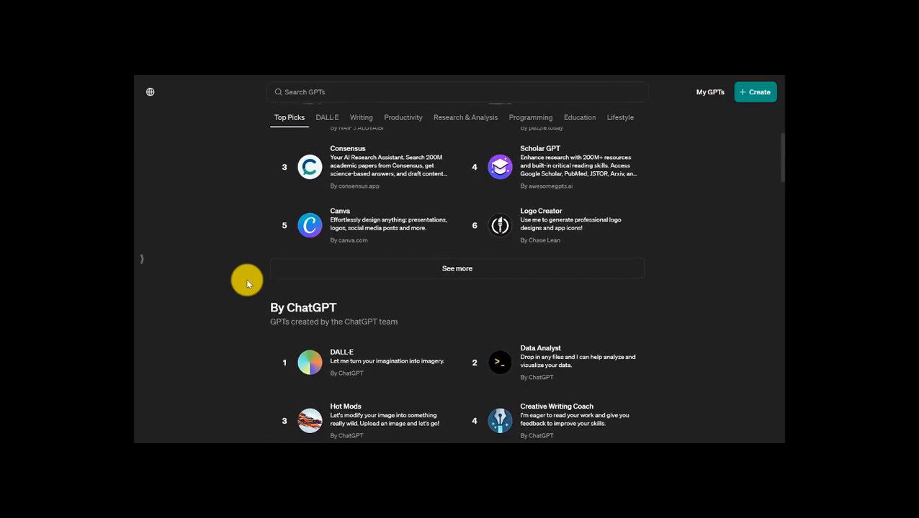
scroll("down", 3)
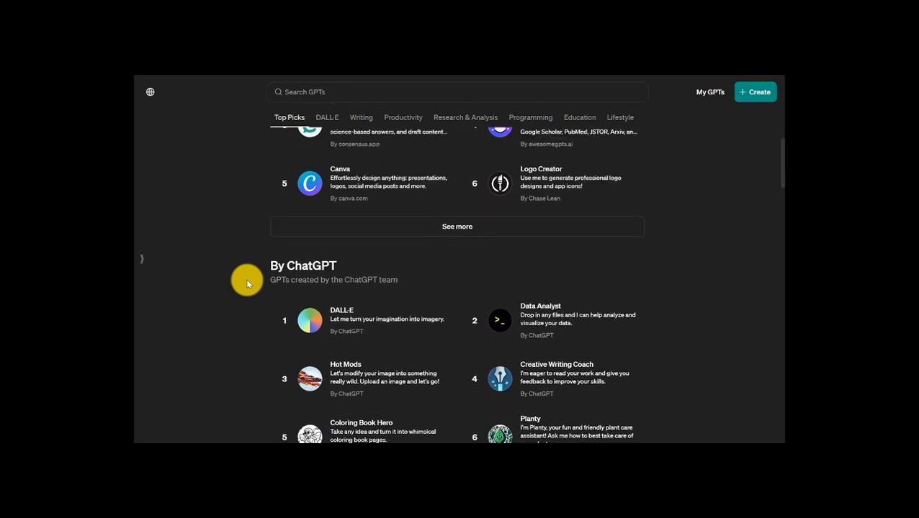
scroll("down", 3)
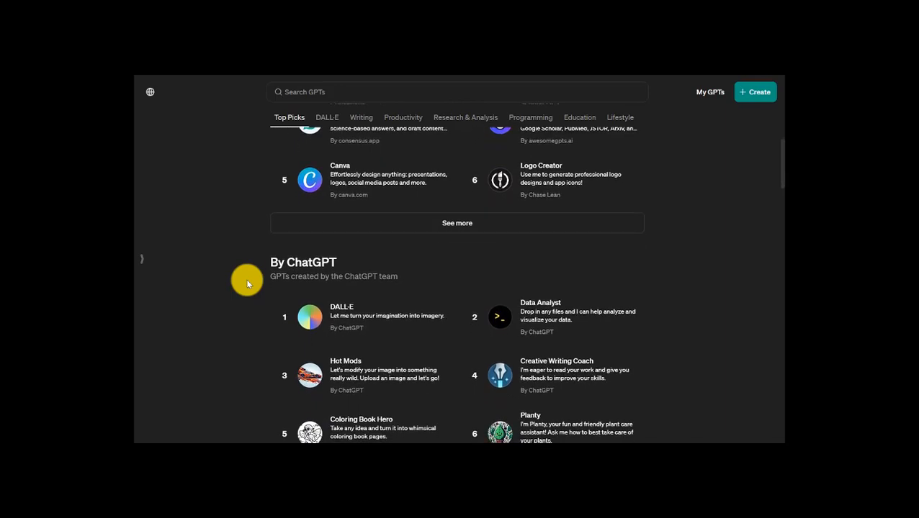
mouse_move(282, 281)
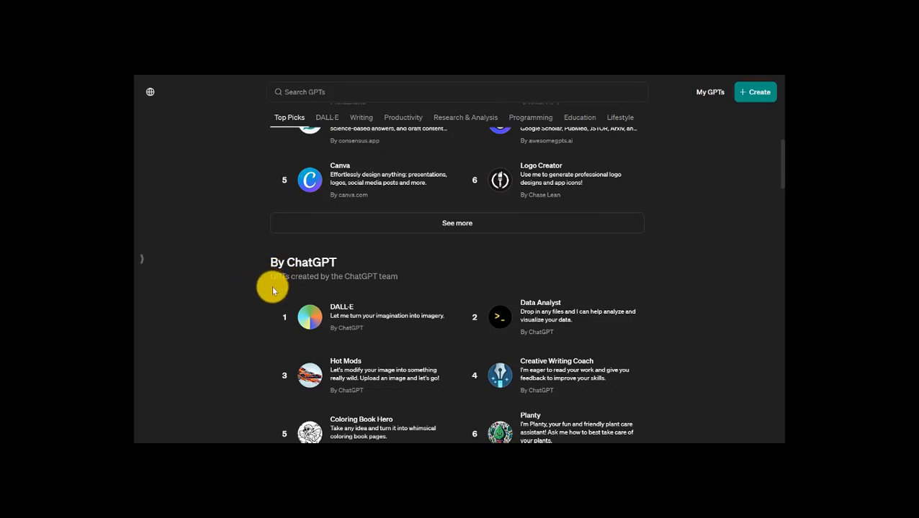
scroll("down", 3)
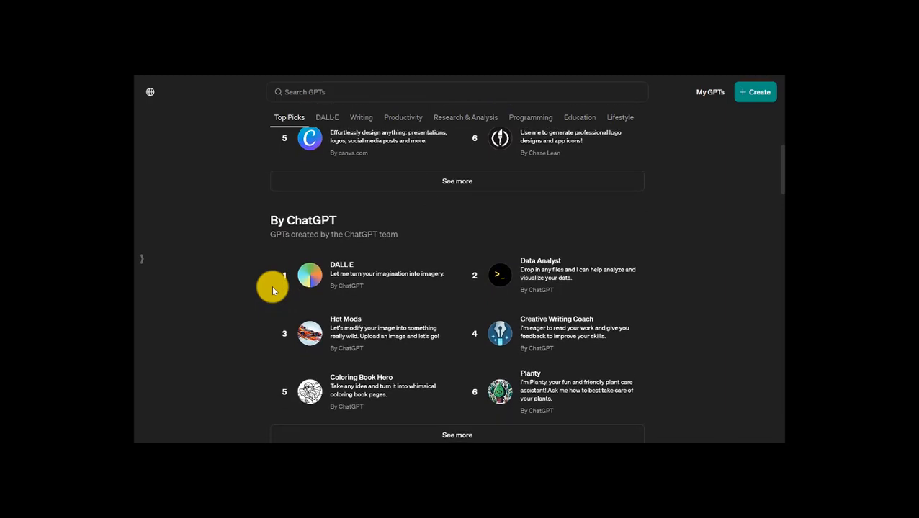
scroll("down", 3)
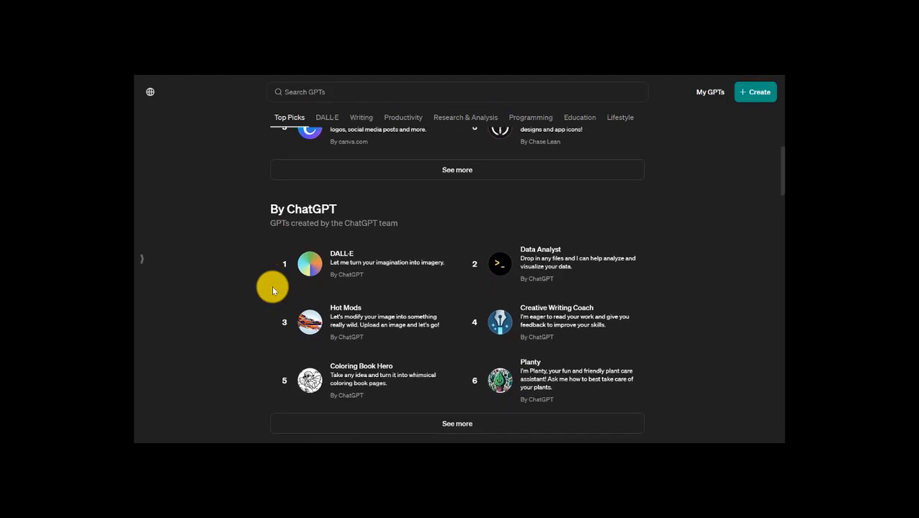
mouse_move(295, 315)
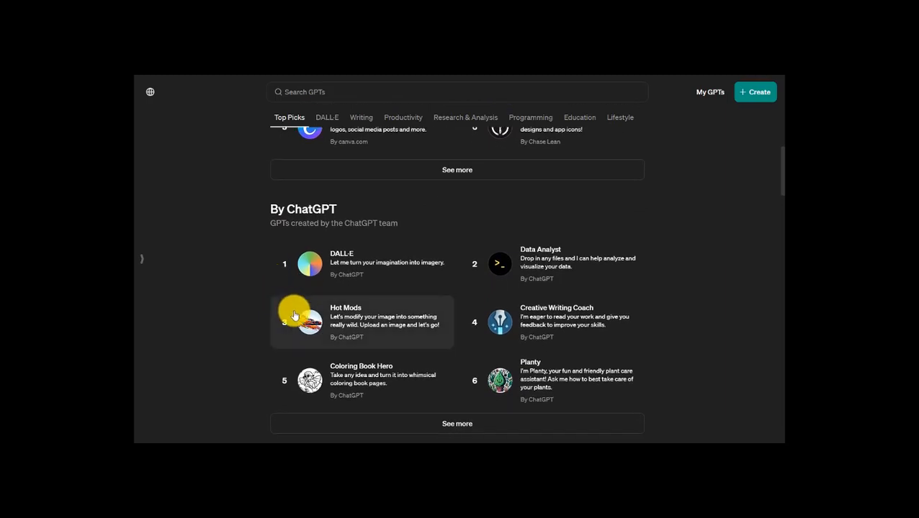